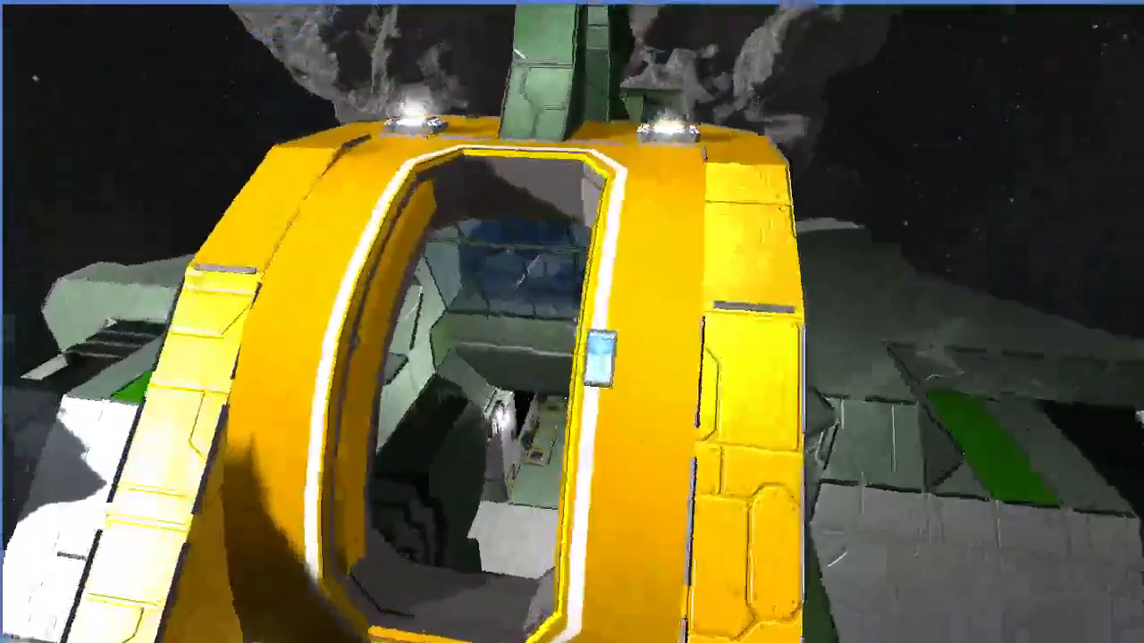
mouse_move(572, 322)
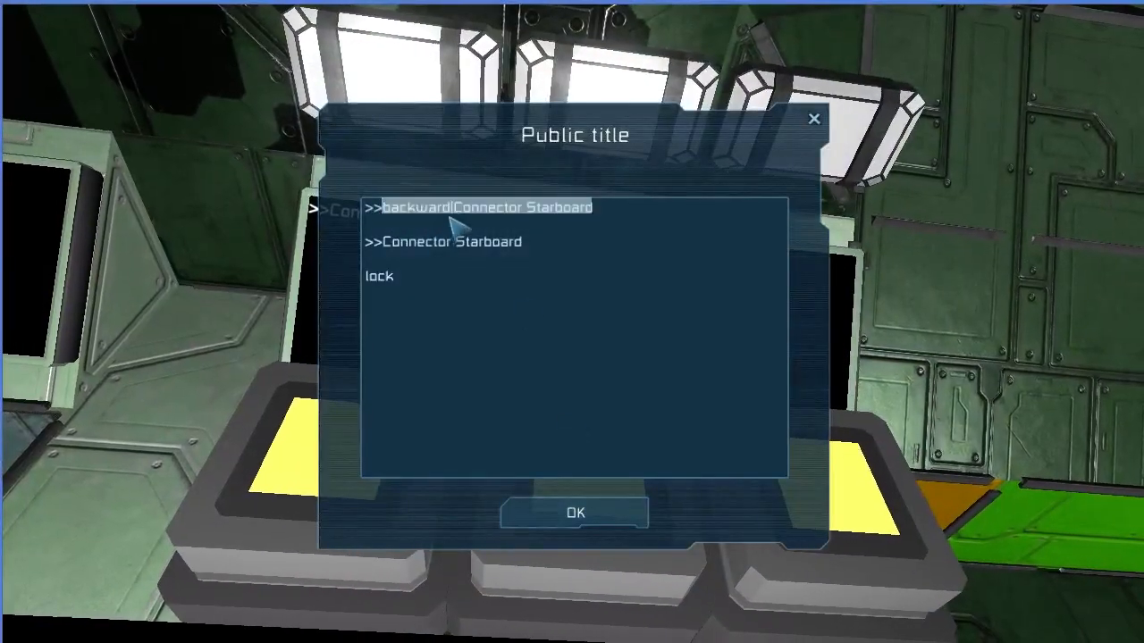
mouse_move(433, 259)
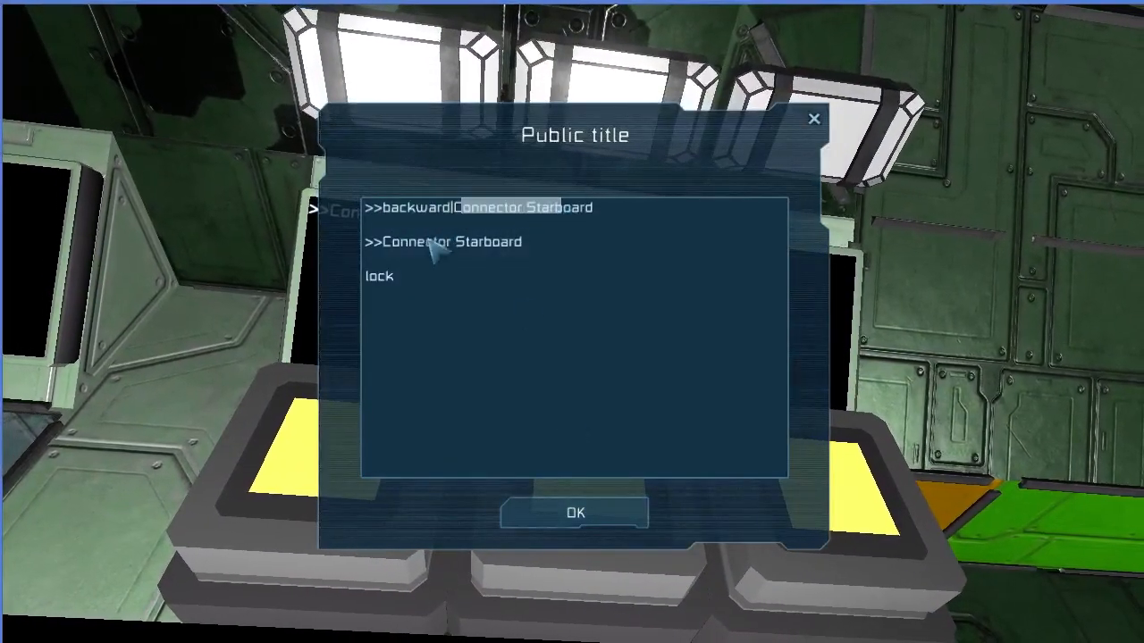
mouse_move(572, 277)
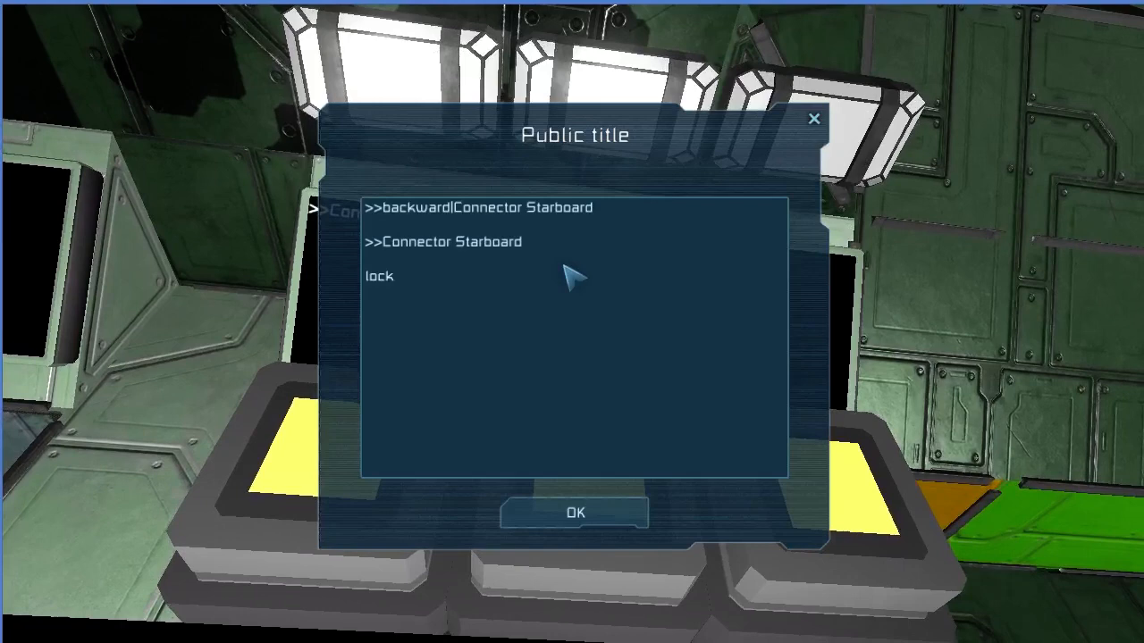
mouse_move(456, 241)
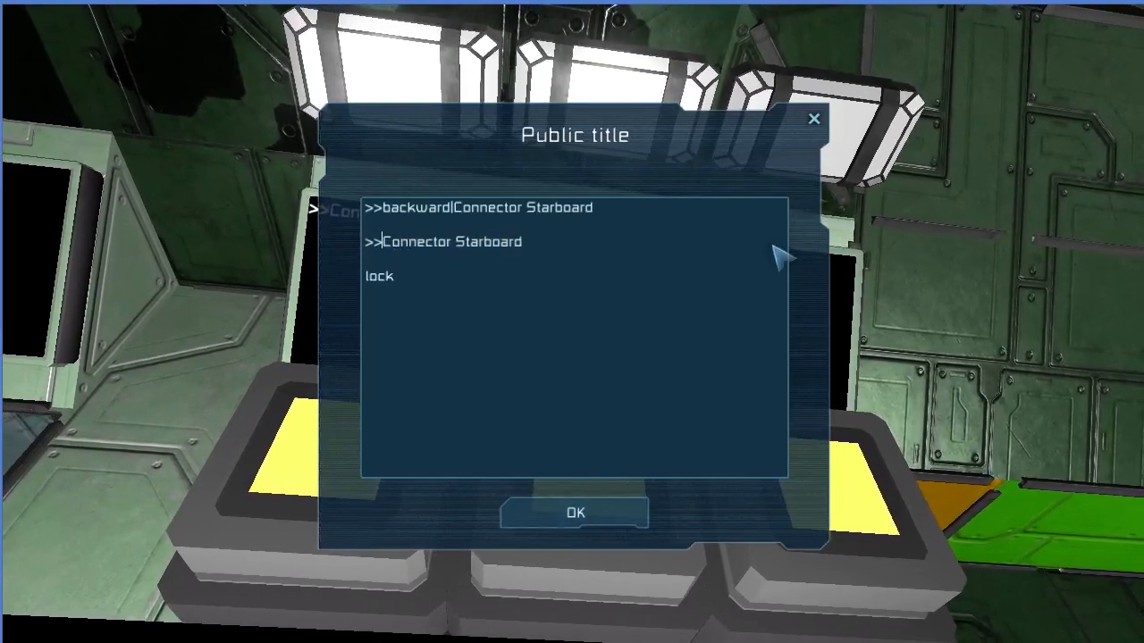
Insert 'up' after >> so line two reads >>up|Connector Starboard, and save the text.
text(up)
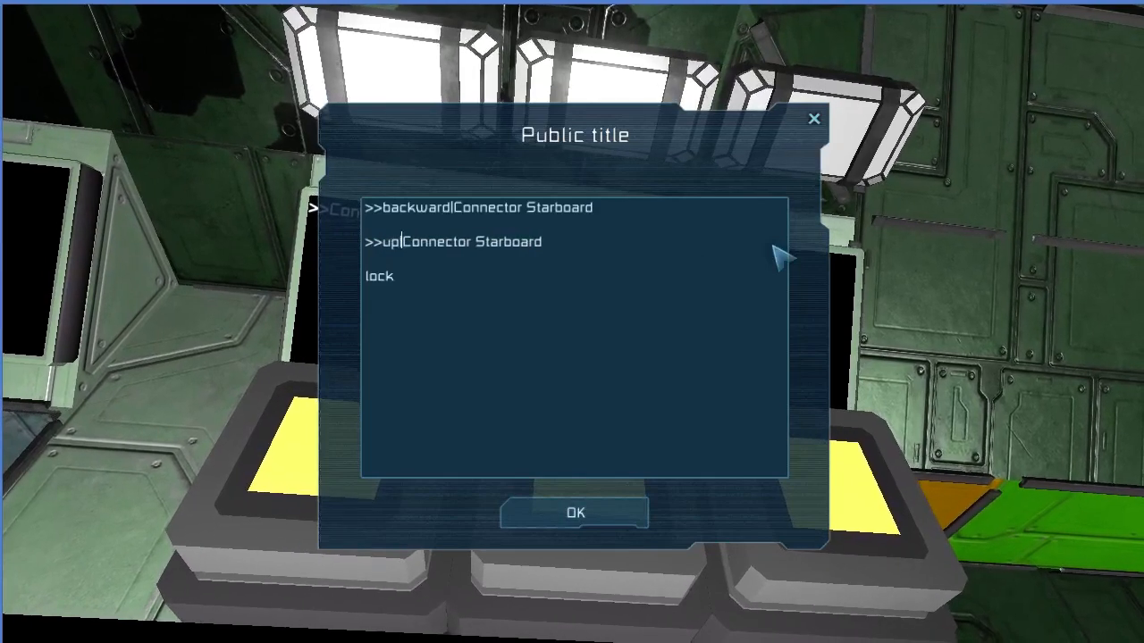
mouse_move(577, 512)
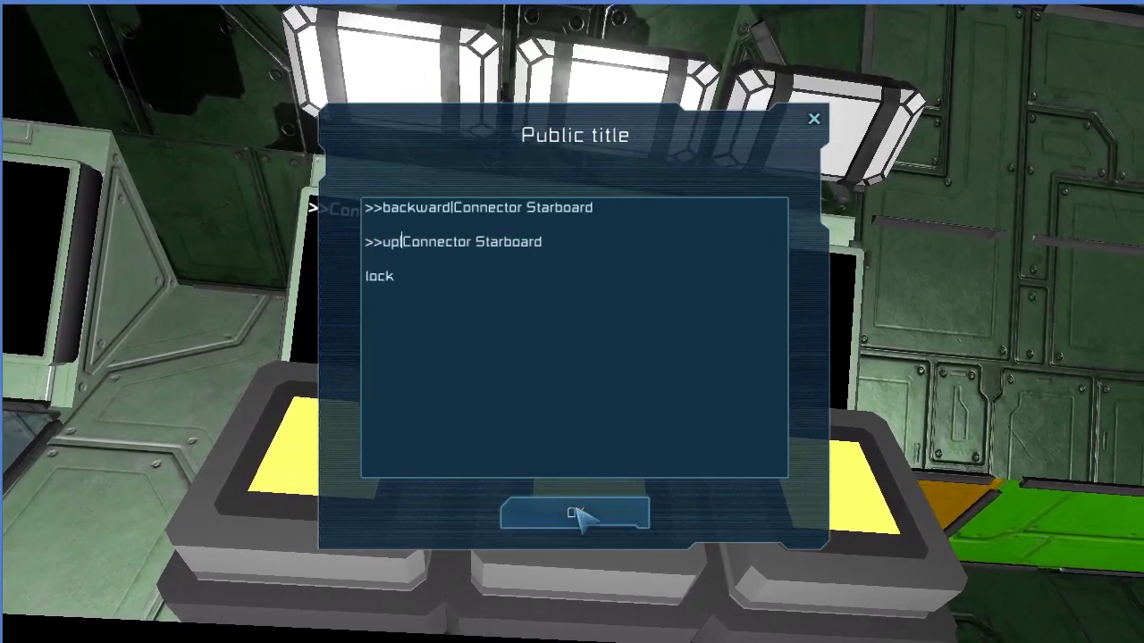
click(577, 513)
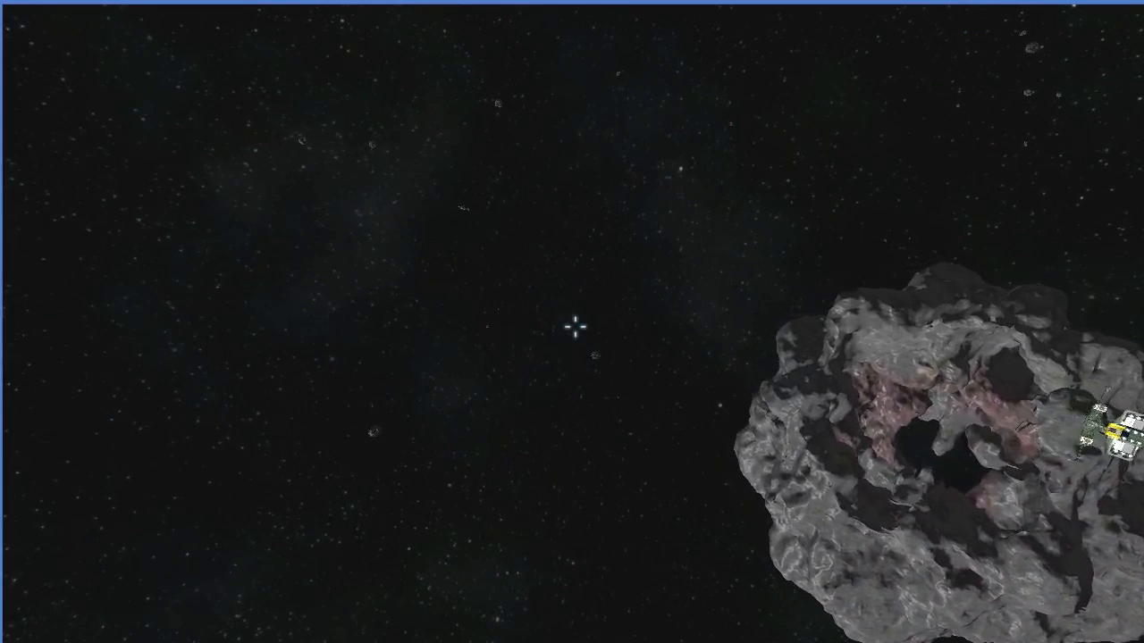
mouse_move(572, 340)
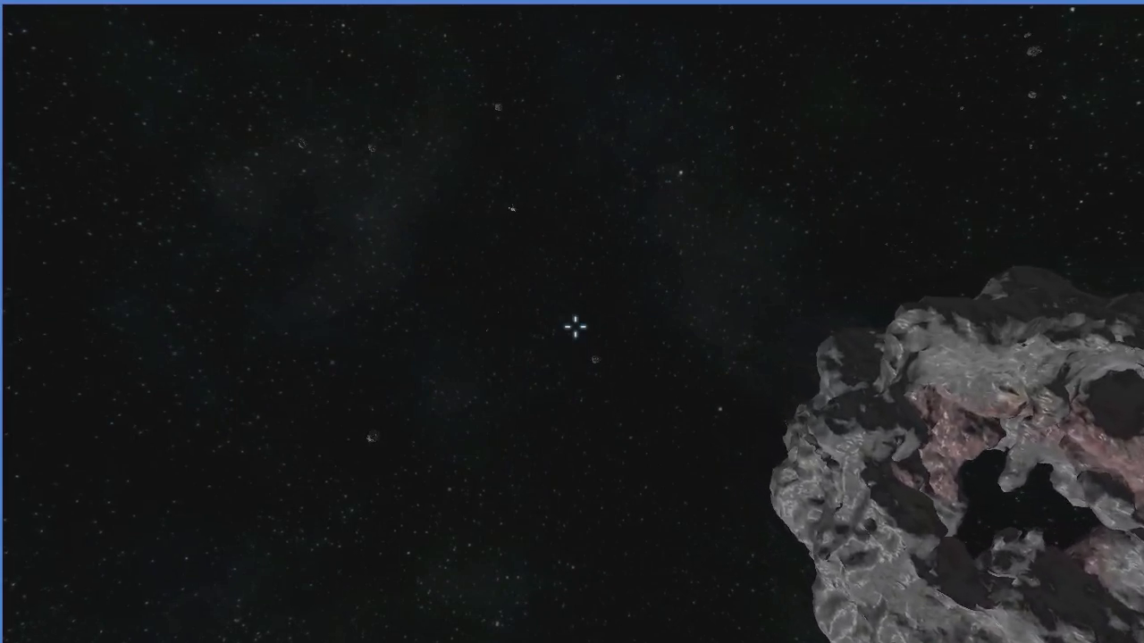
mouse_move(571, 327)
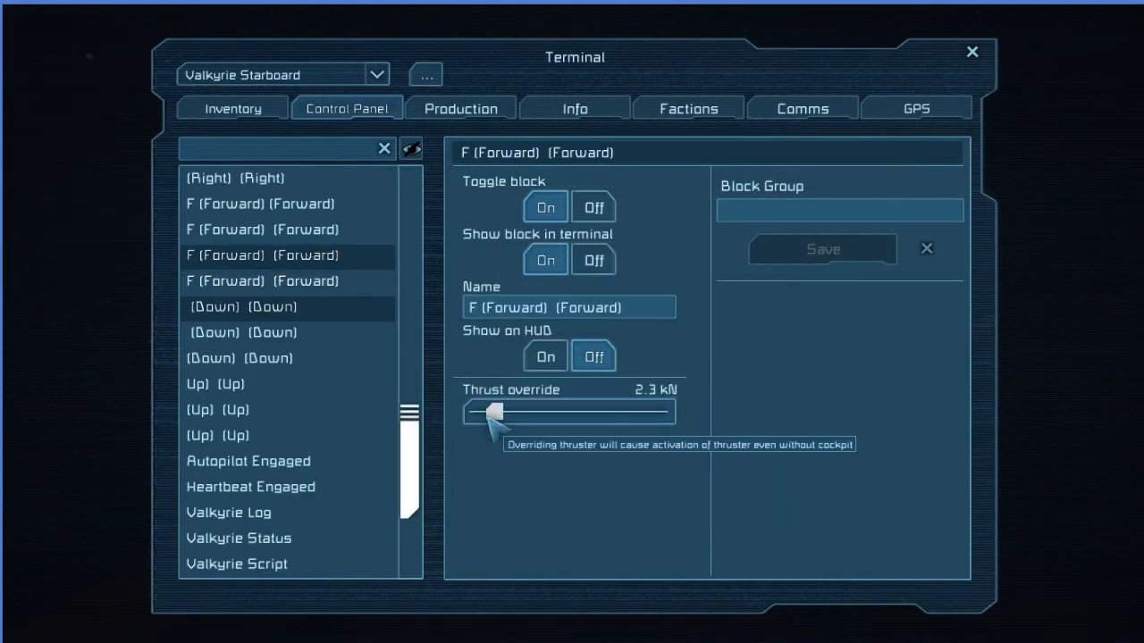
Disable one forward thruster's override, set another to 1.7 kN, then close the terminal.
drag(496, 411, 469, 411)
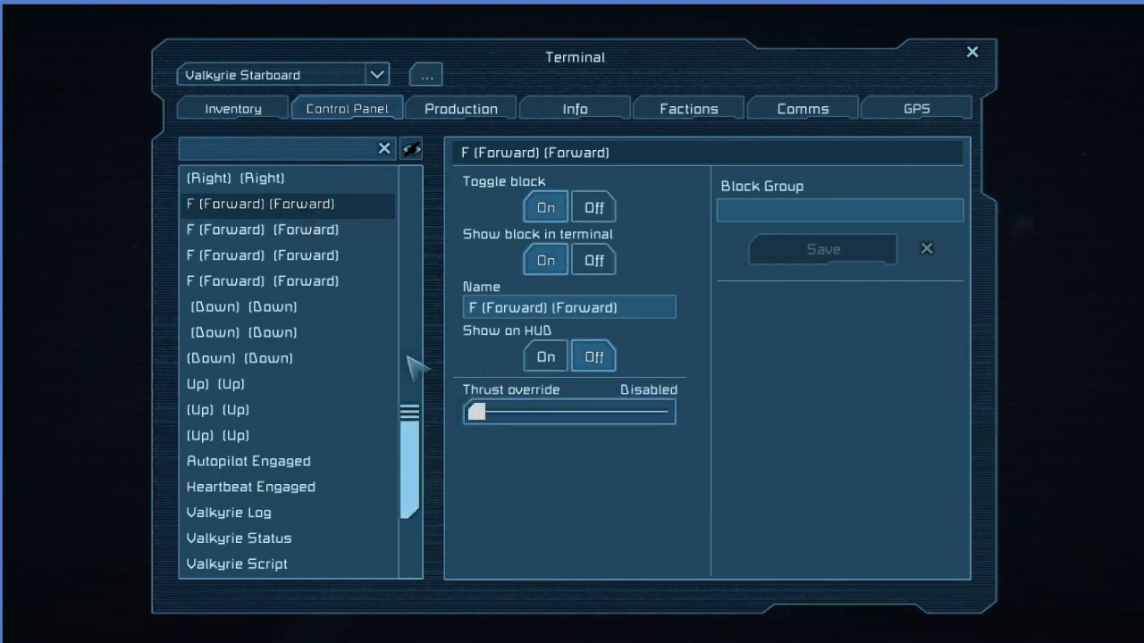
scroll(down, 3)
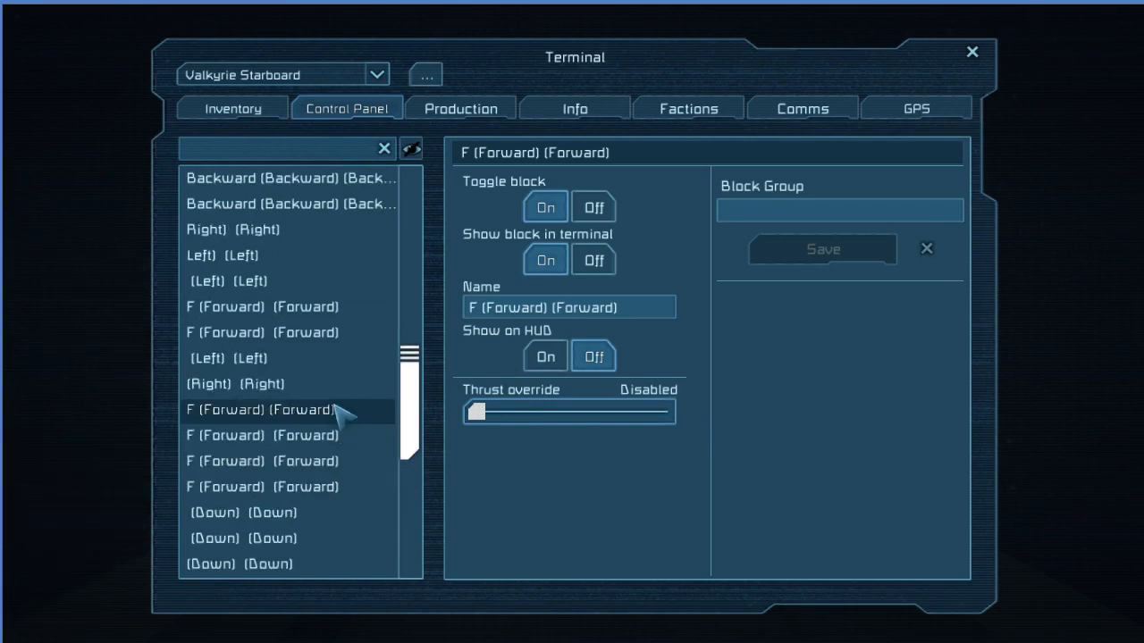
drag(478, 411, 487, 411)
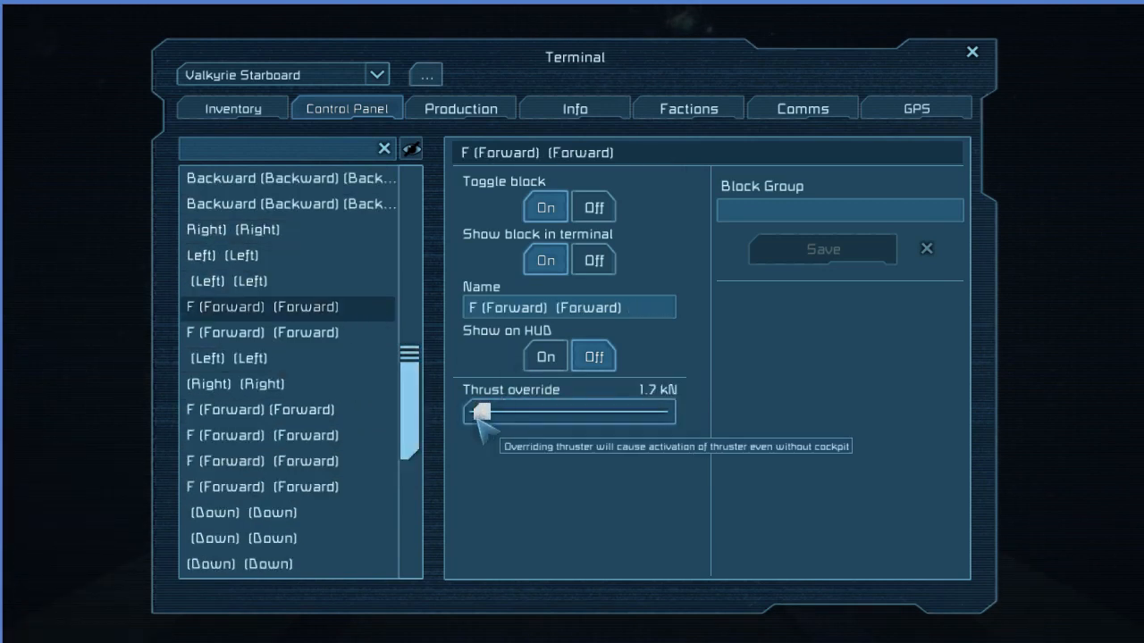
click(289, 204)
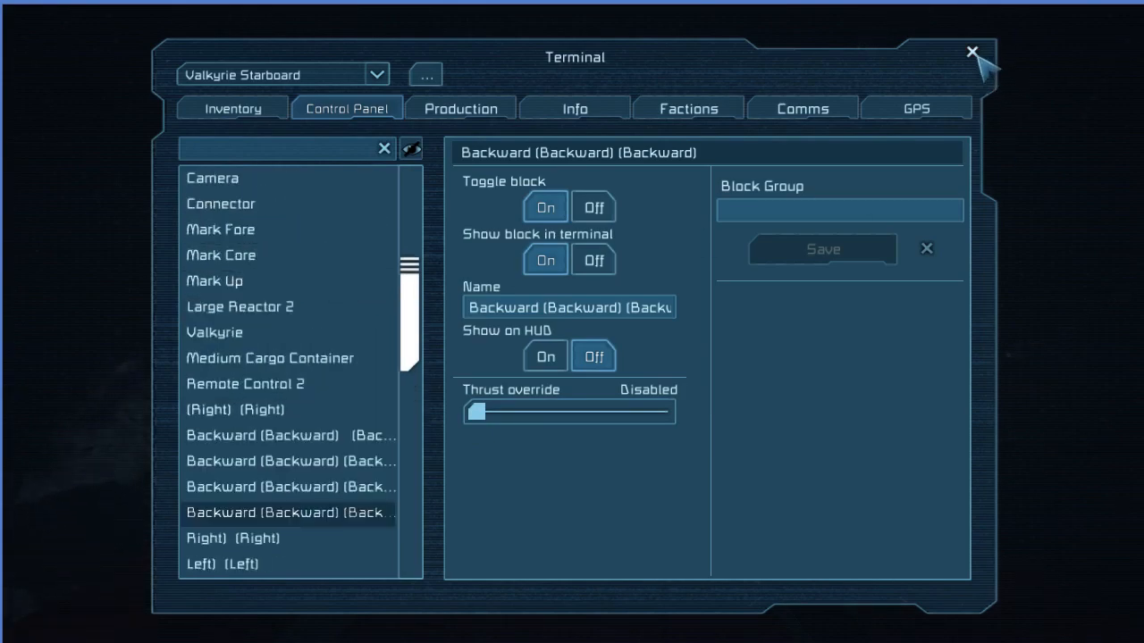
click(971, 51)
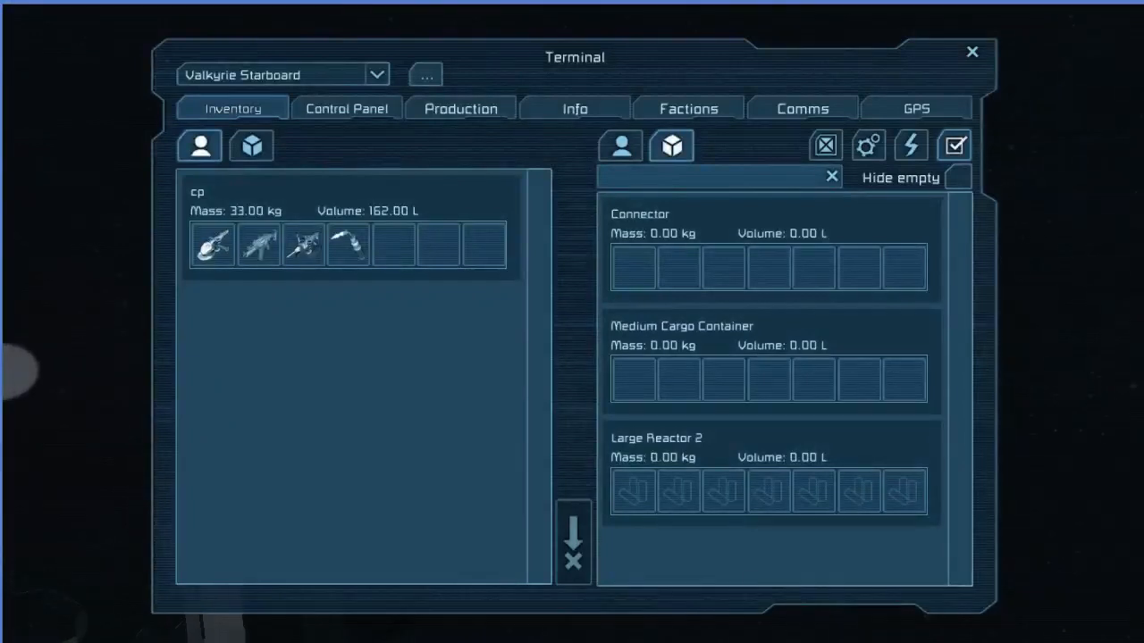
Filter the Control Panel block list by 'for' and select a forward thruster.
click(346, 108)
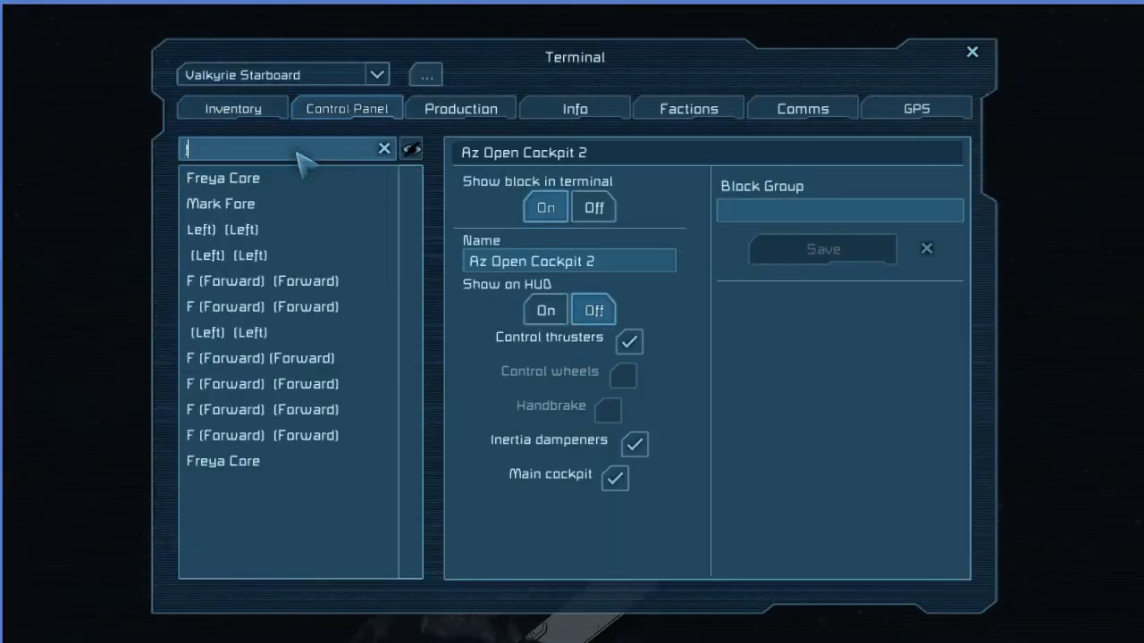
text(for)
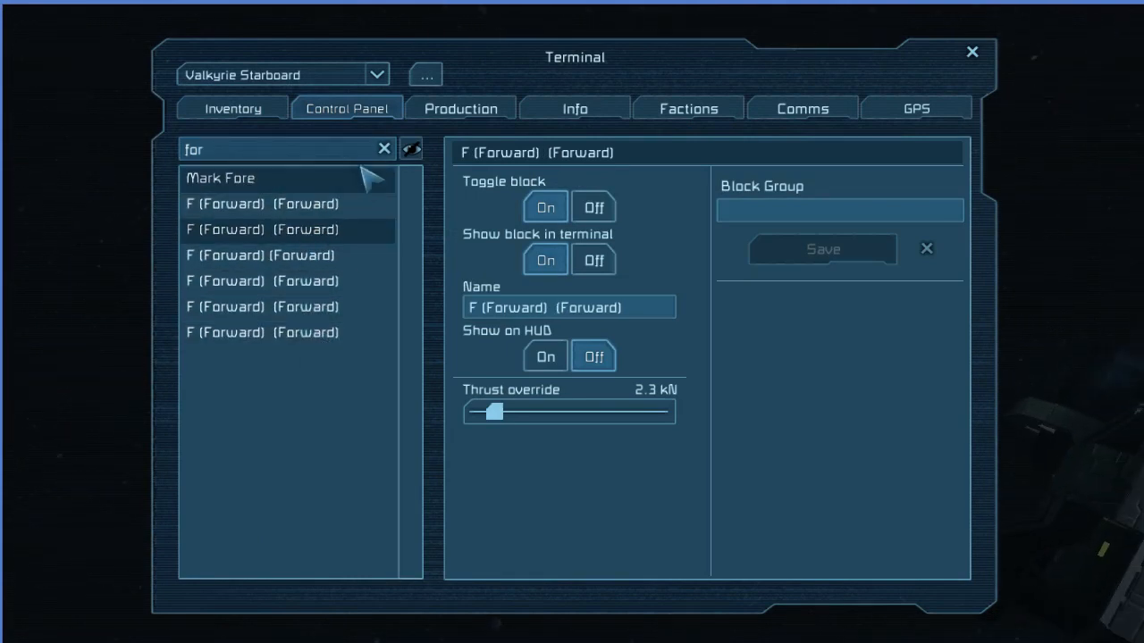
click(232, 108)
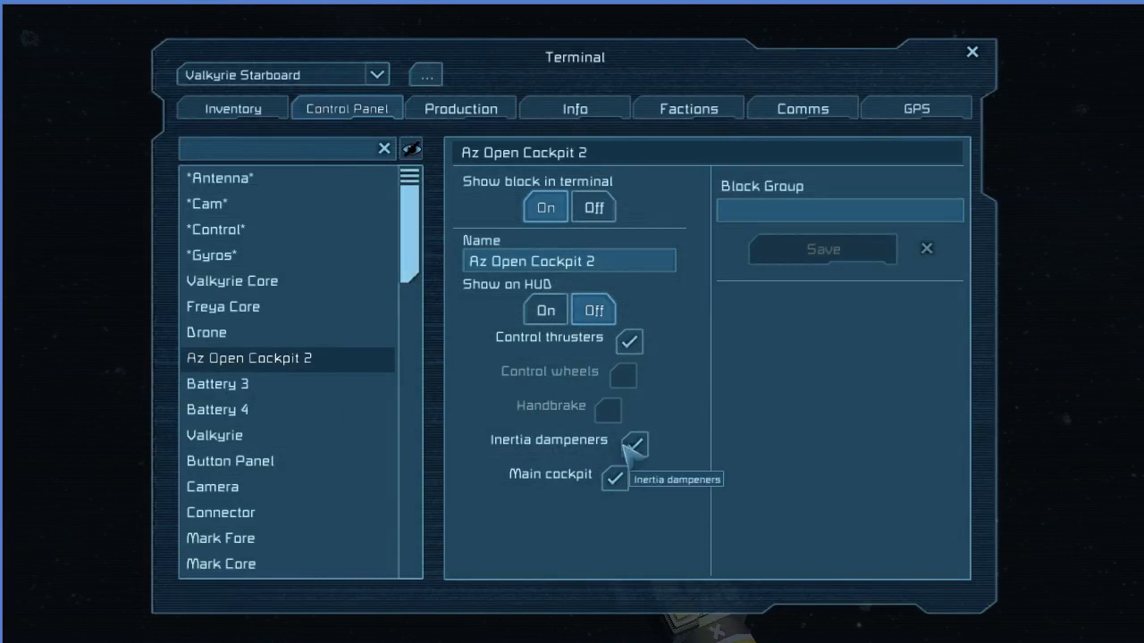
Check a backward thruster's state and switch the backward thrusters back on.
scroll(down, 3)
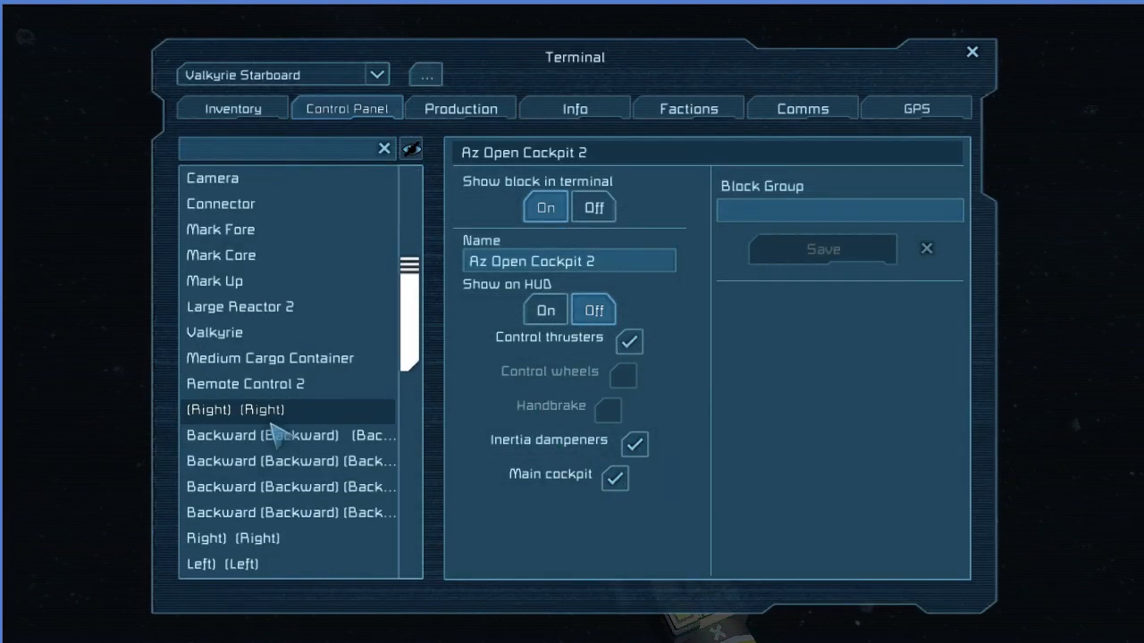
click(286, 513)
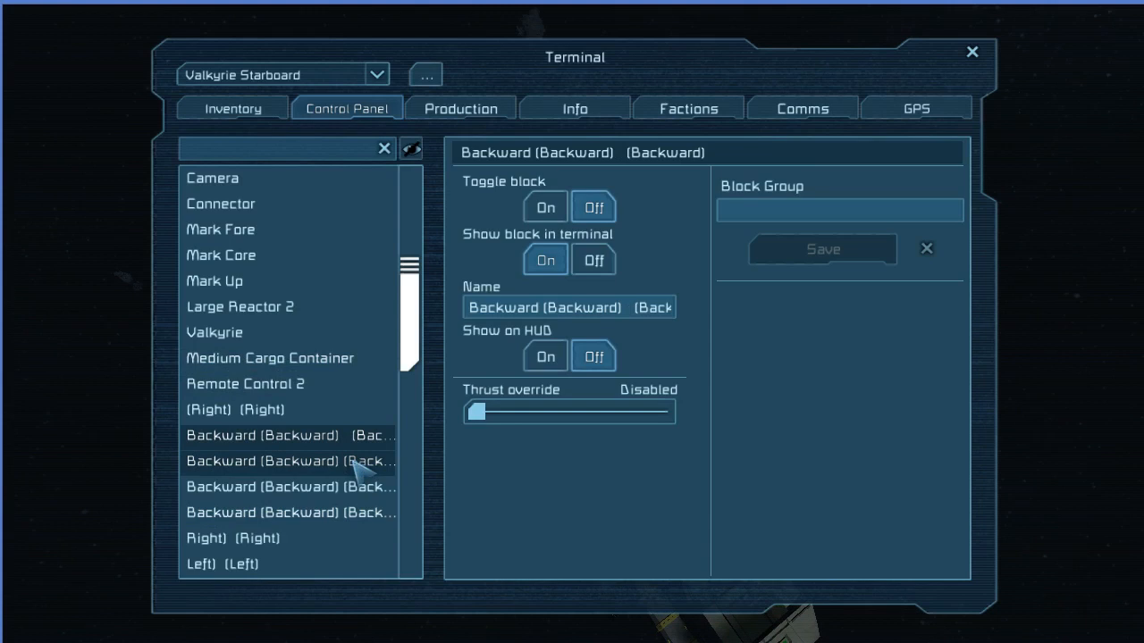
mouse_move(361, 487)
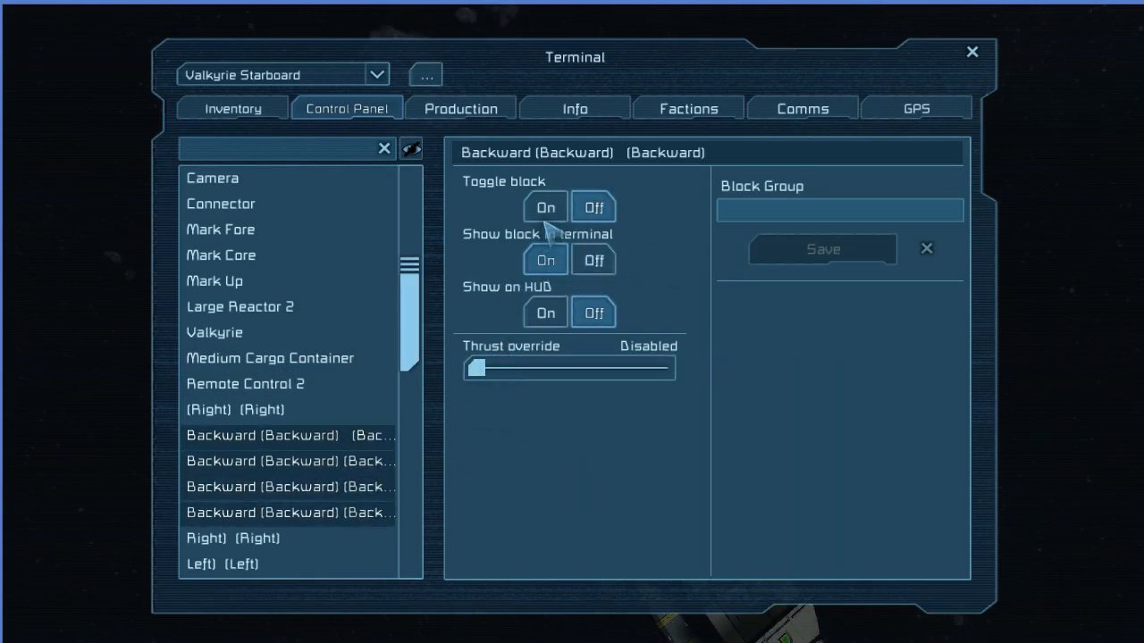
click(971, 51)
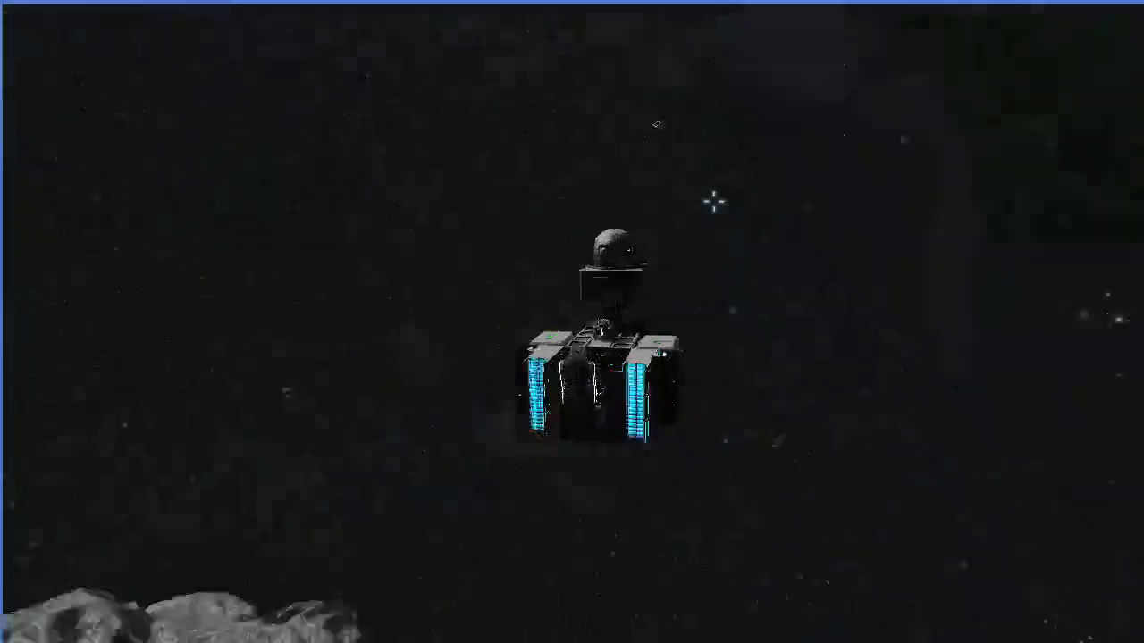
Exit to the main menu without saving and pick a saved world to load.
key(Escape)
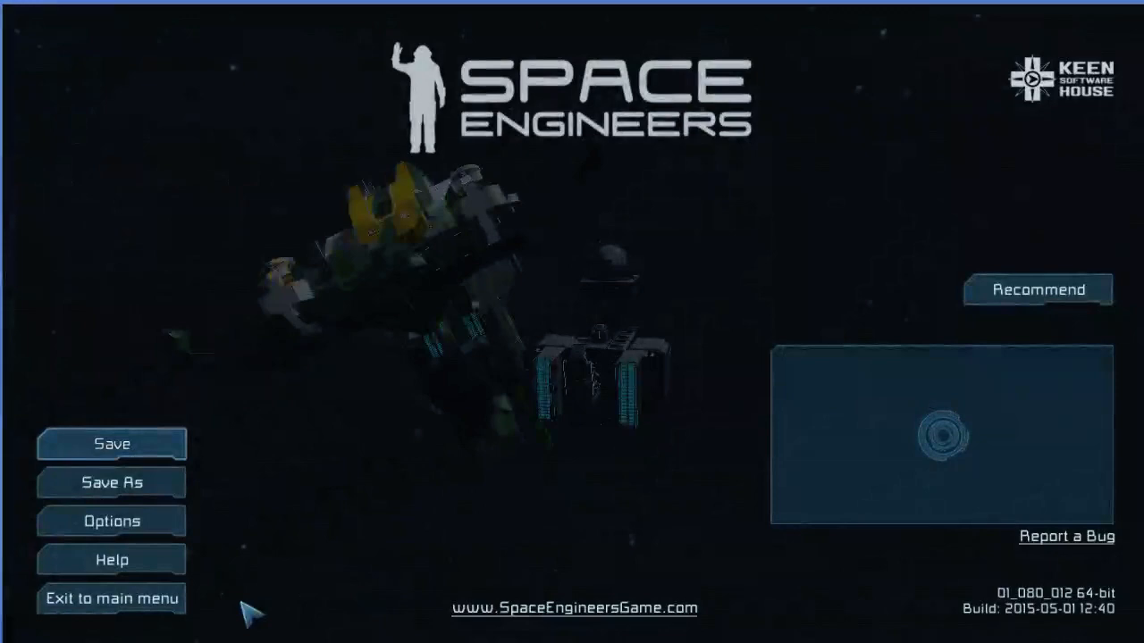
click(110, 598)
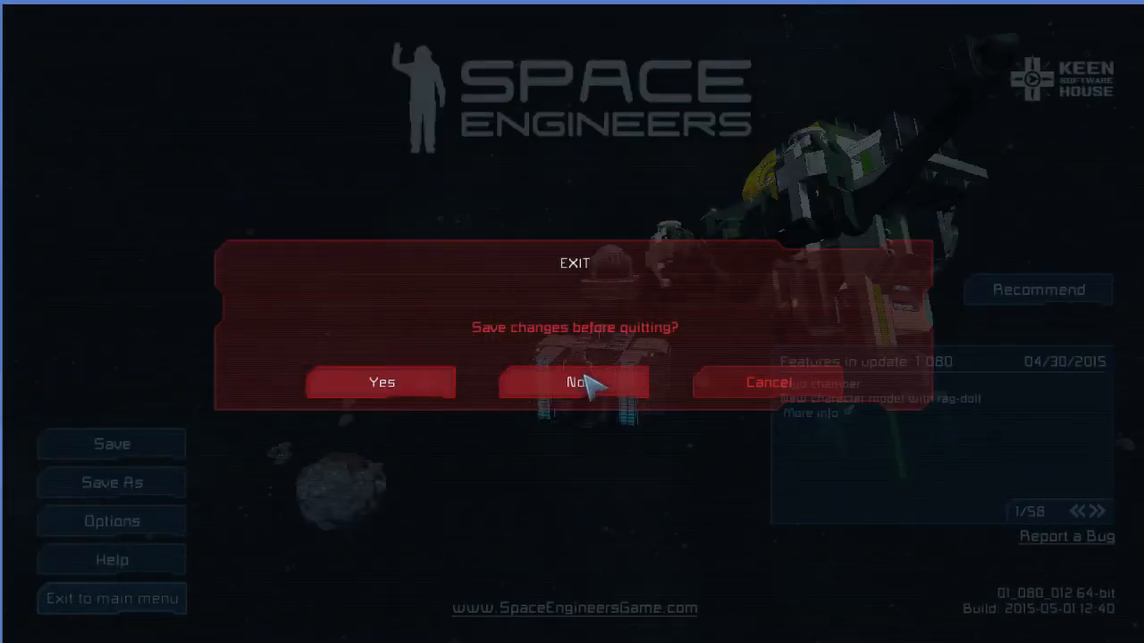
click(575, 383)
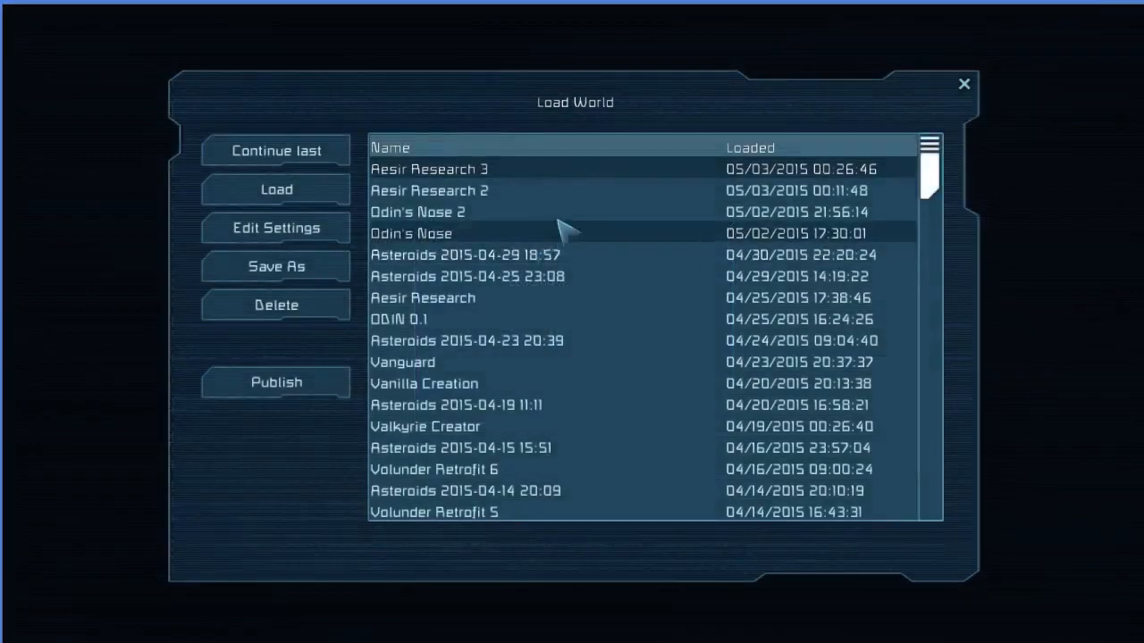
click(277, 189)
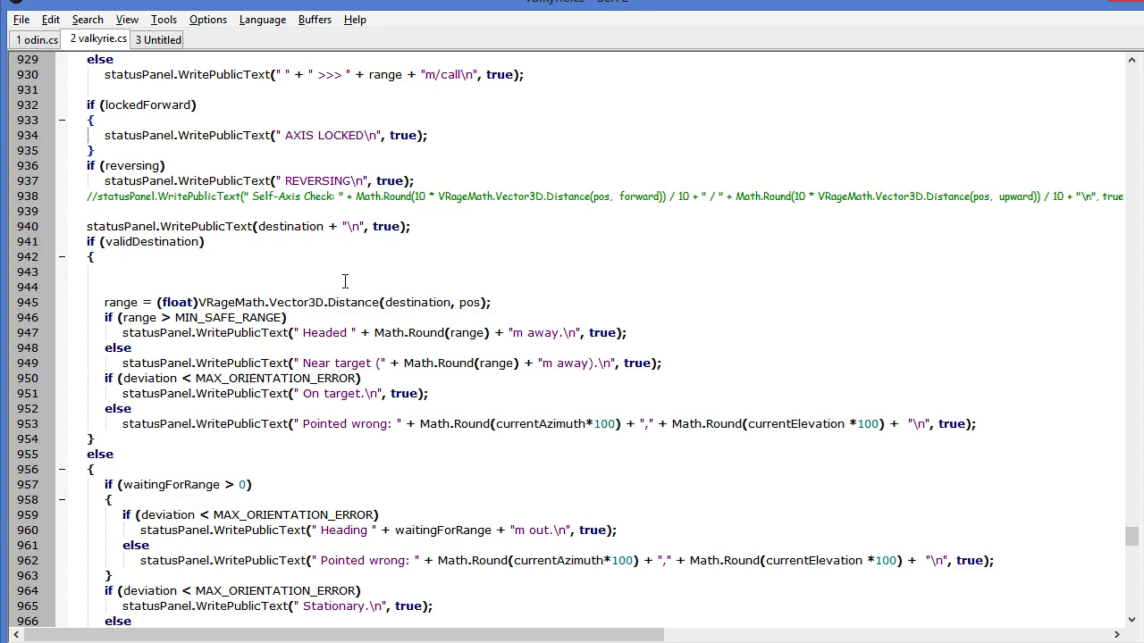
Scroll through valkyrie.cs from the status-panel output up to the command parsing code.
scroll(down, 3)
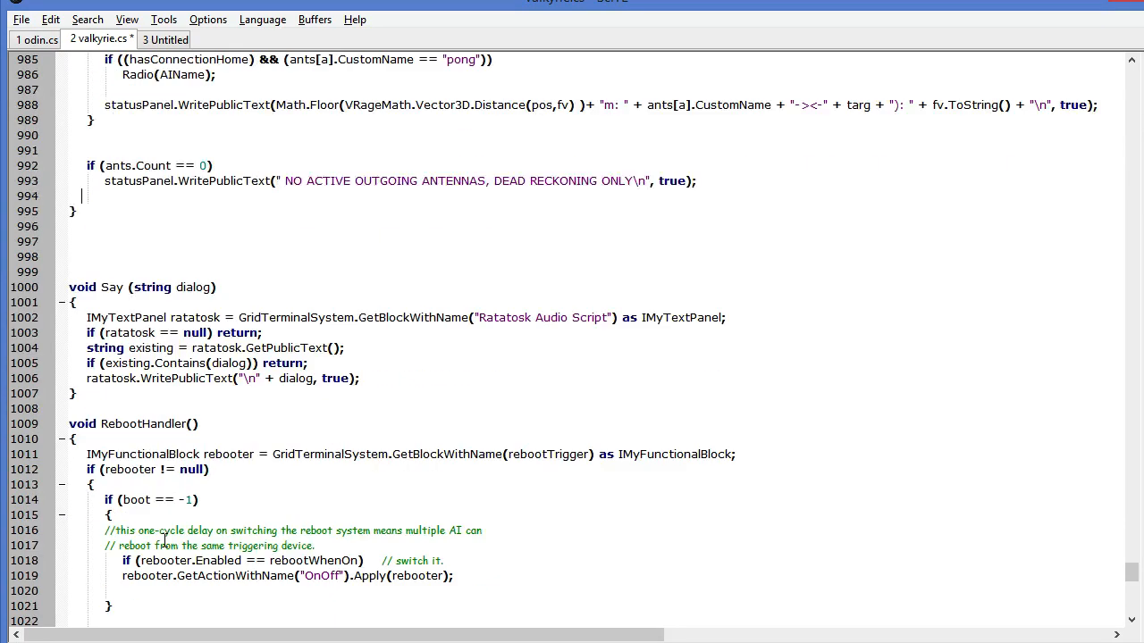
scroll(down, 3)
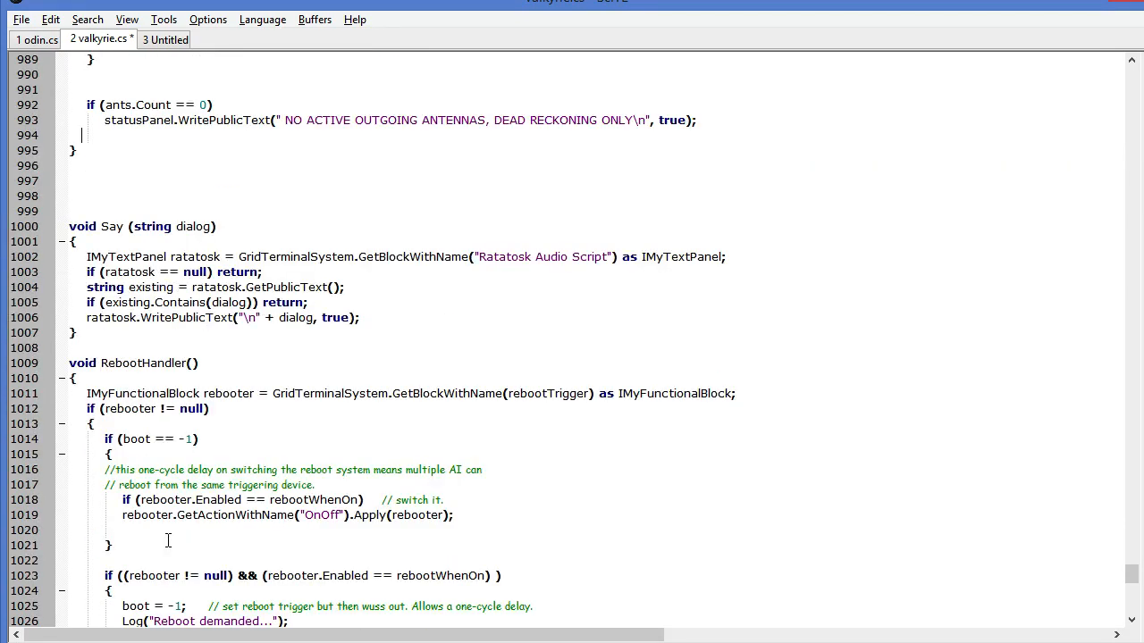
scroll(up, 3)
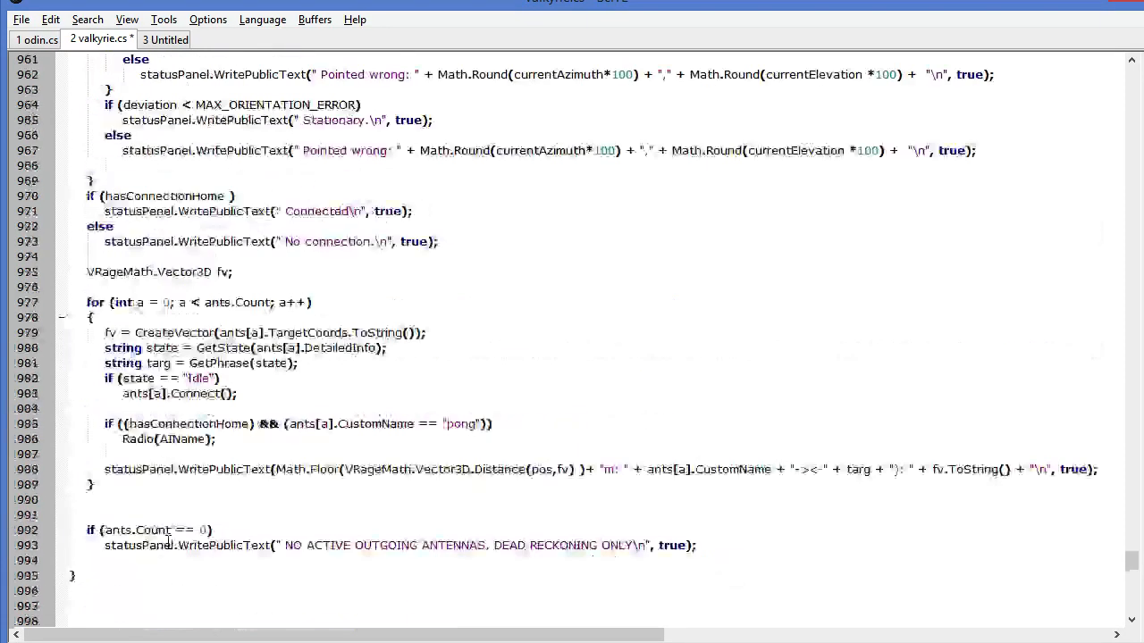
scroll(up, 3)
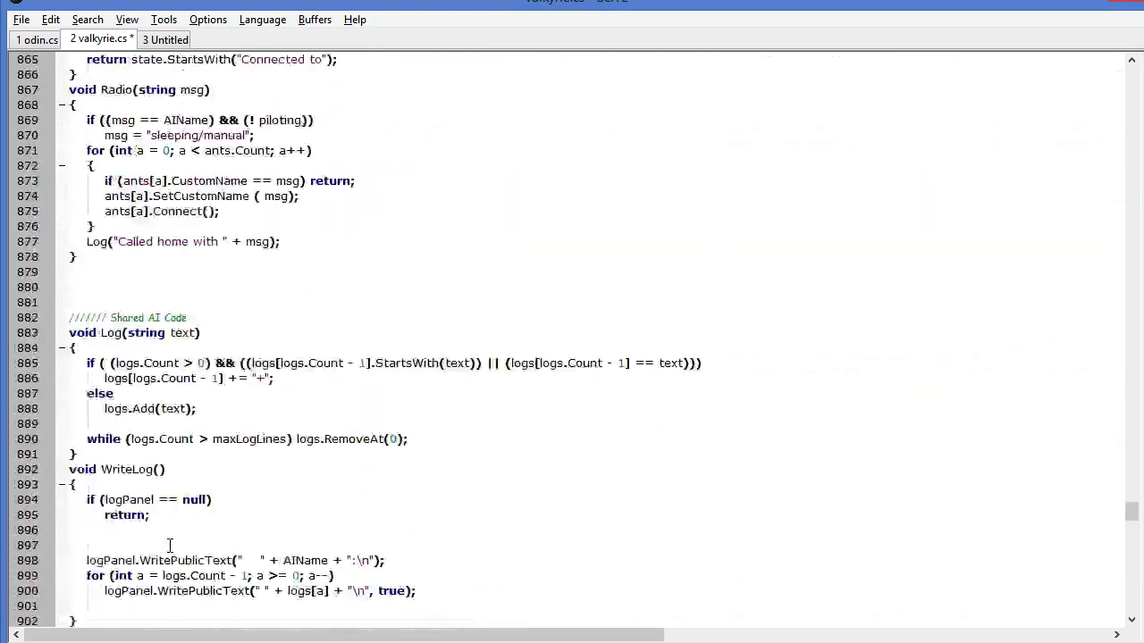
scroll(up, 3)
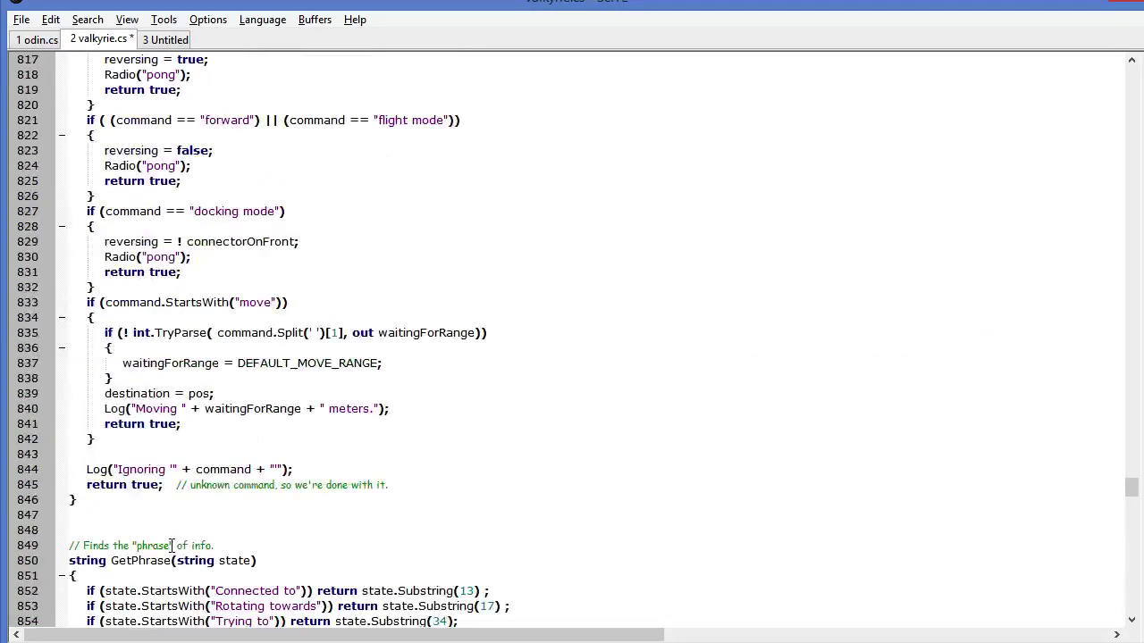
scroll(up, 3)
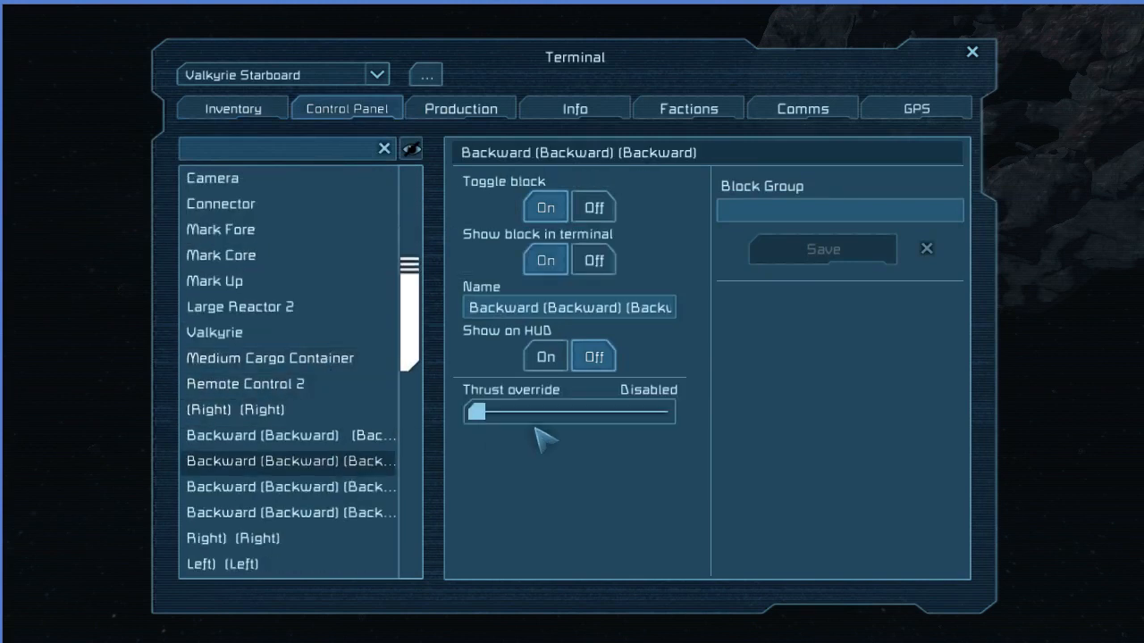
Raise the Thrust override on the drone's backward thrusters, sending it past 100 m/s.
drag(472, 413, 487, 413)
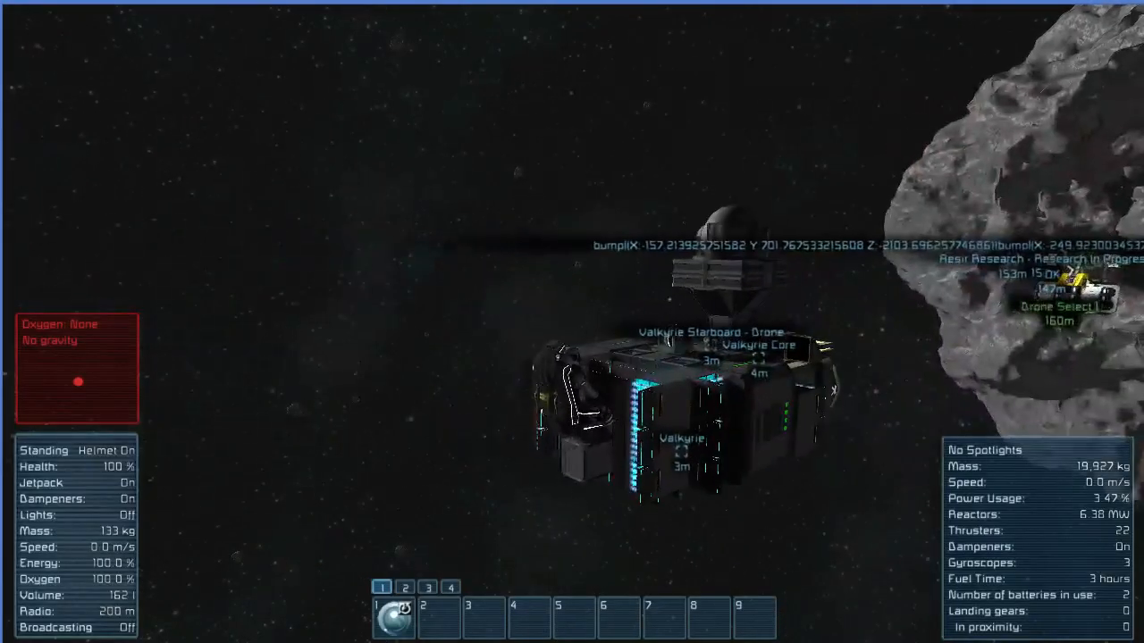
key(k)
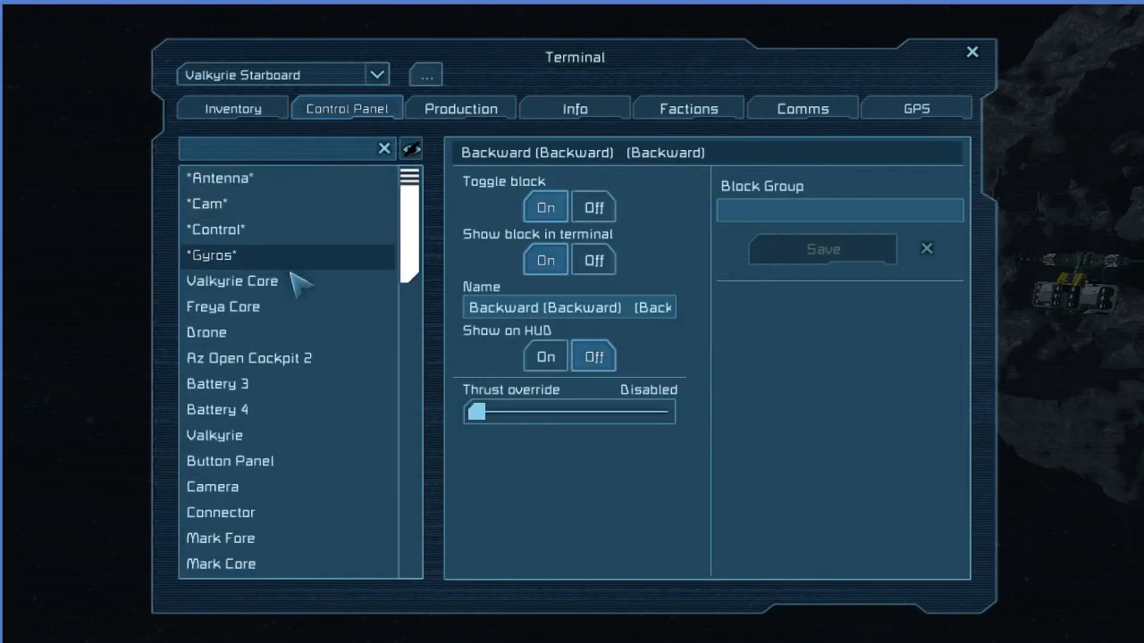
click(231, 281)
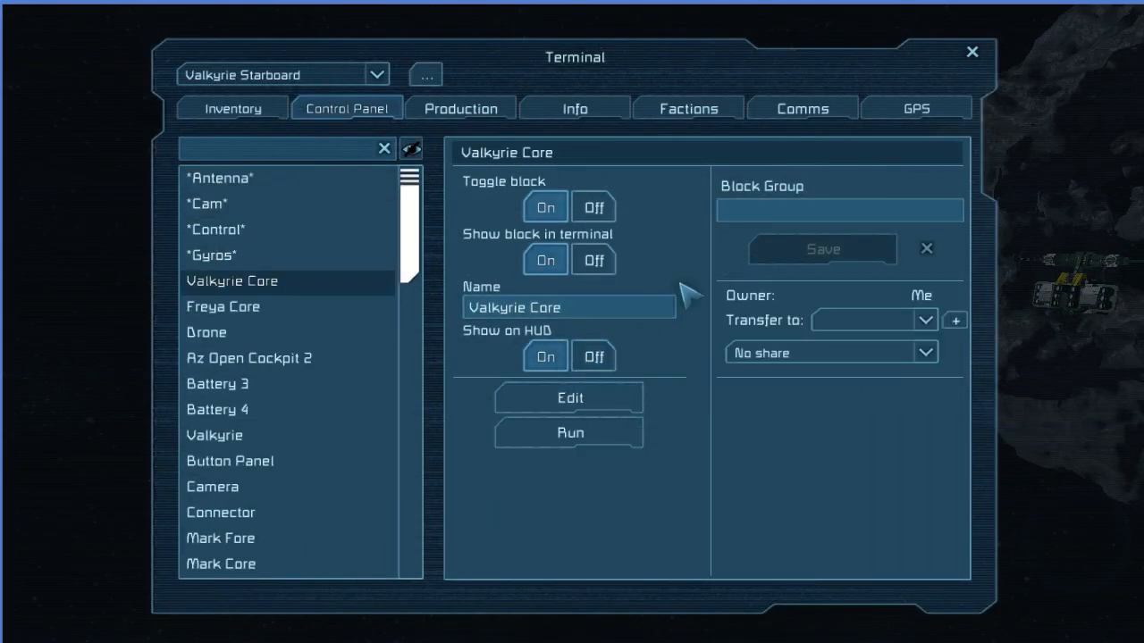
scroll(down, 3)
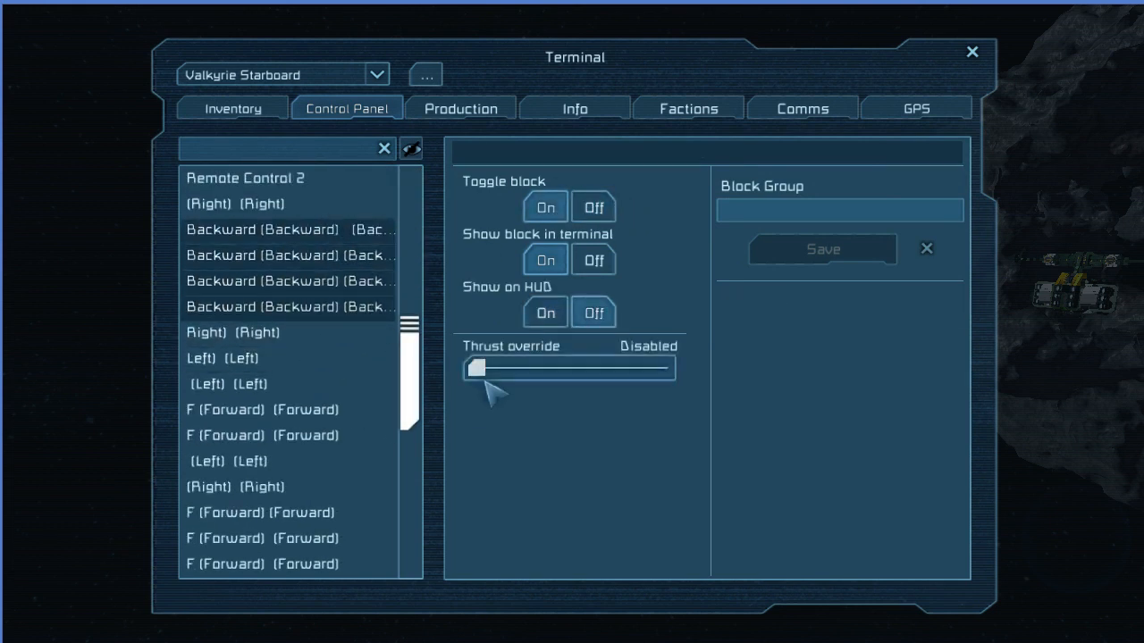
drag(478, 368, 657, 368)
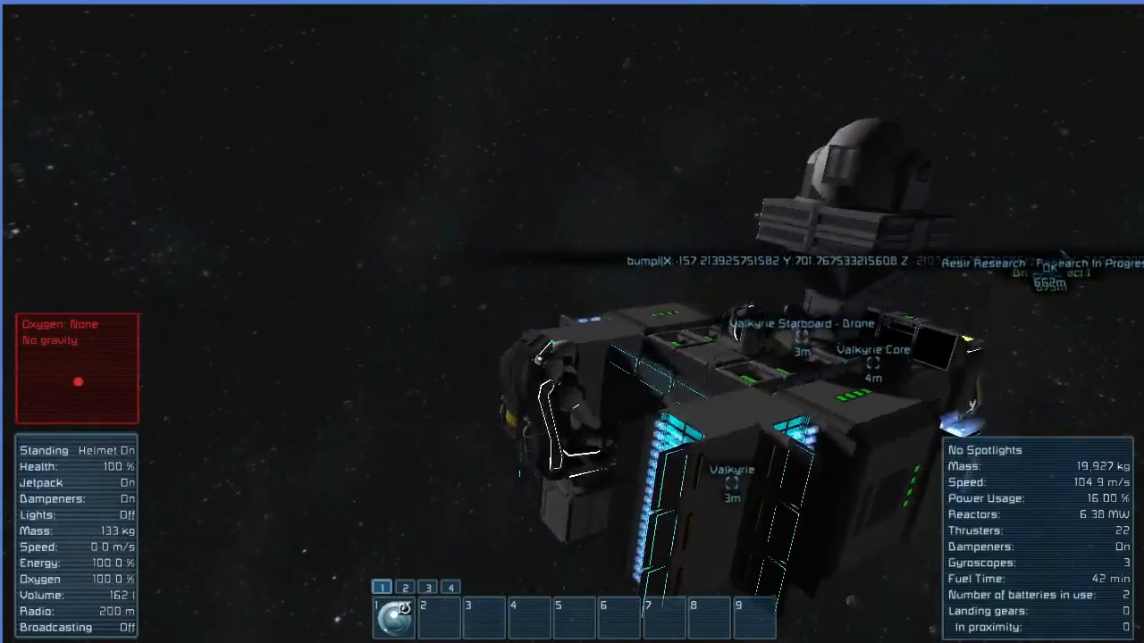
Reopen the terminal and select the forward thrusters to confirm their overrides are disabled.
key(K)
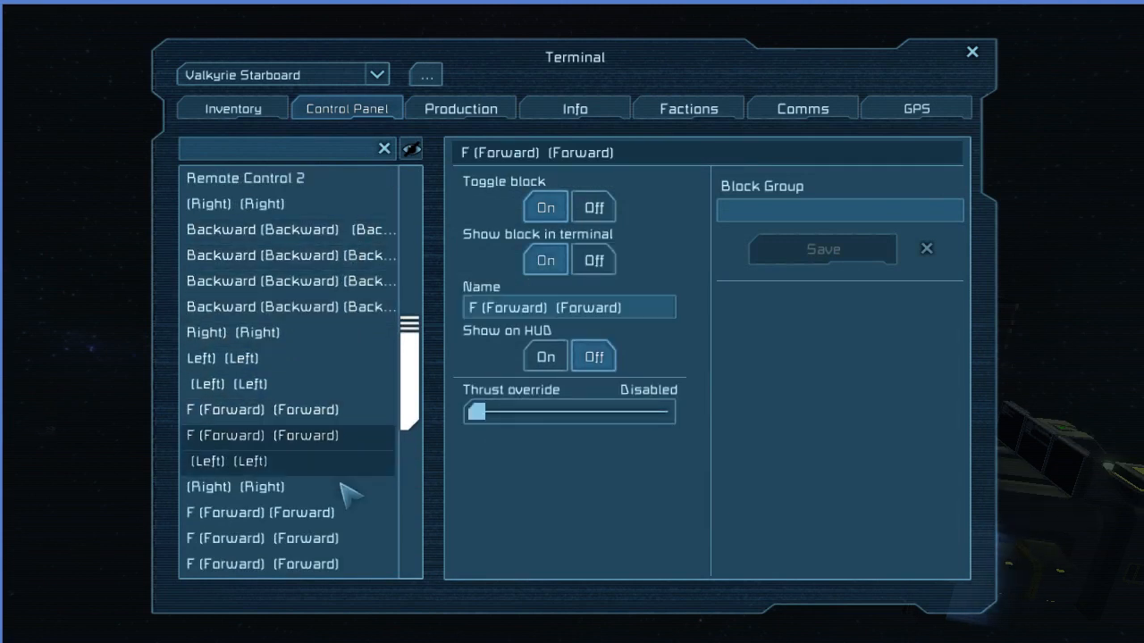
scroll(down, 3)
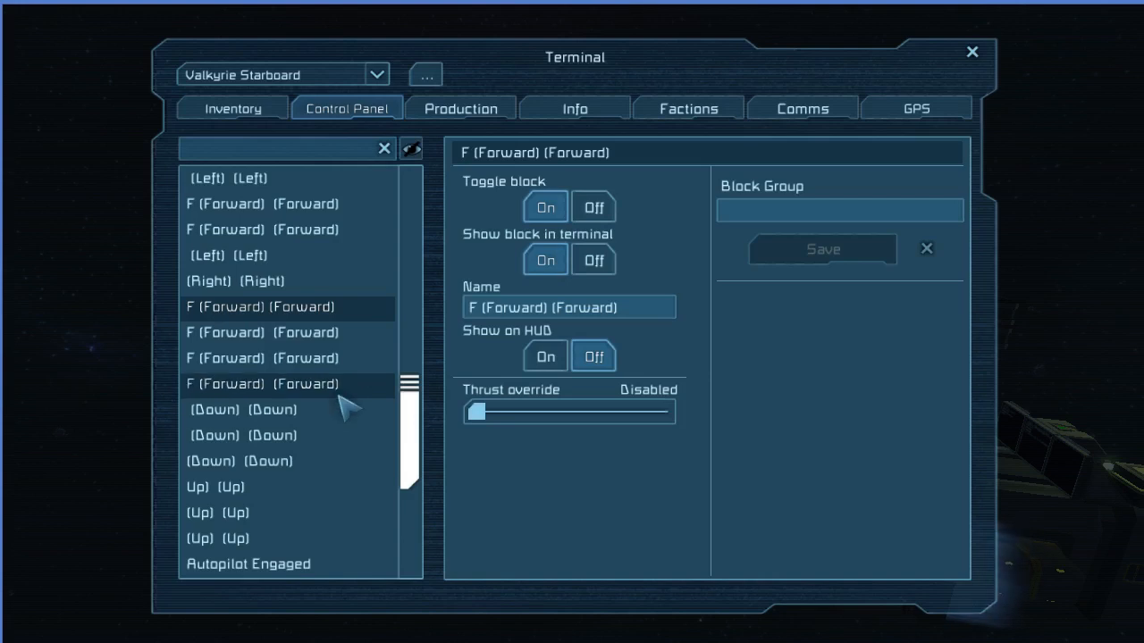
drag(472, 412, 491, 369)
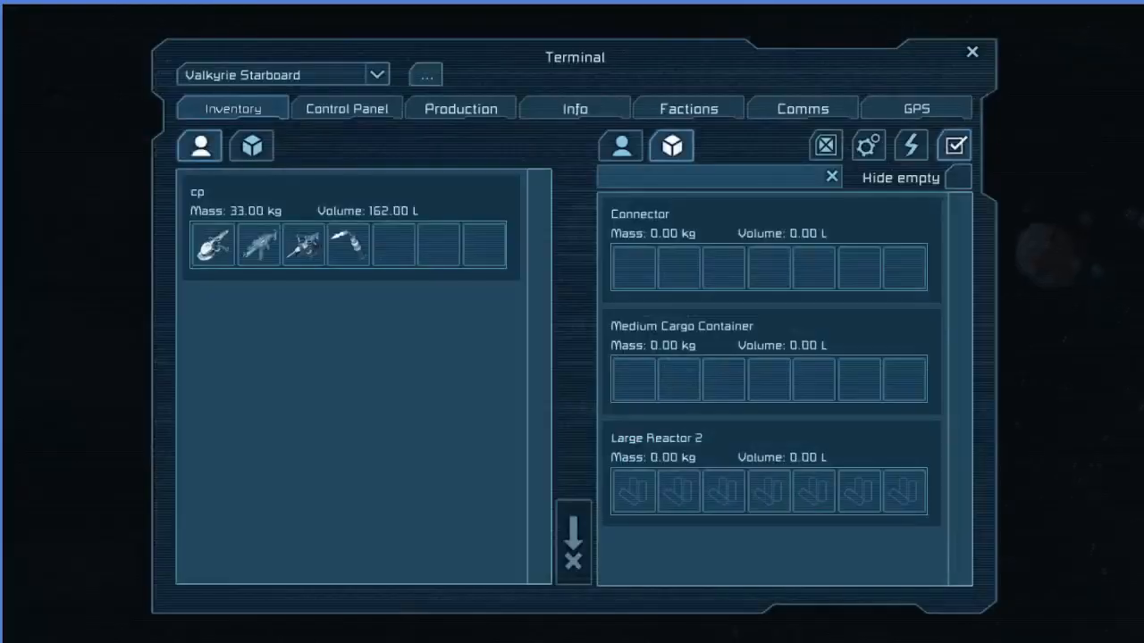
Adjust the backward thrusters, close the terminal, and hide the HUD while the drone settles.
click(346, 109)
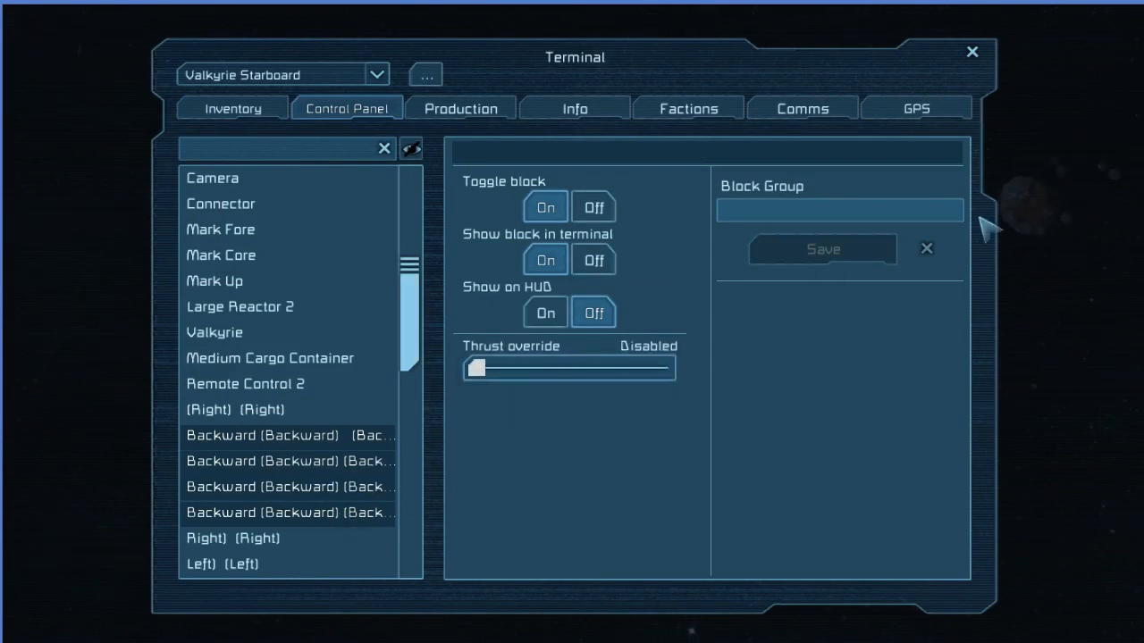
click(971, 51)
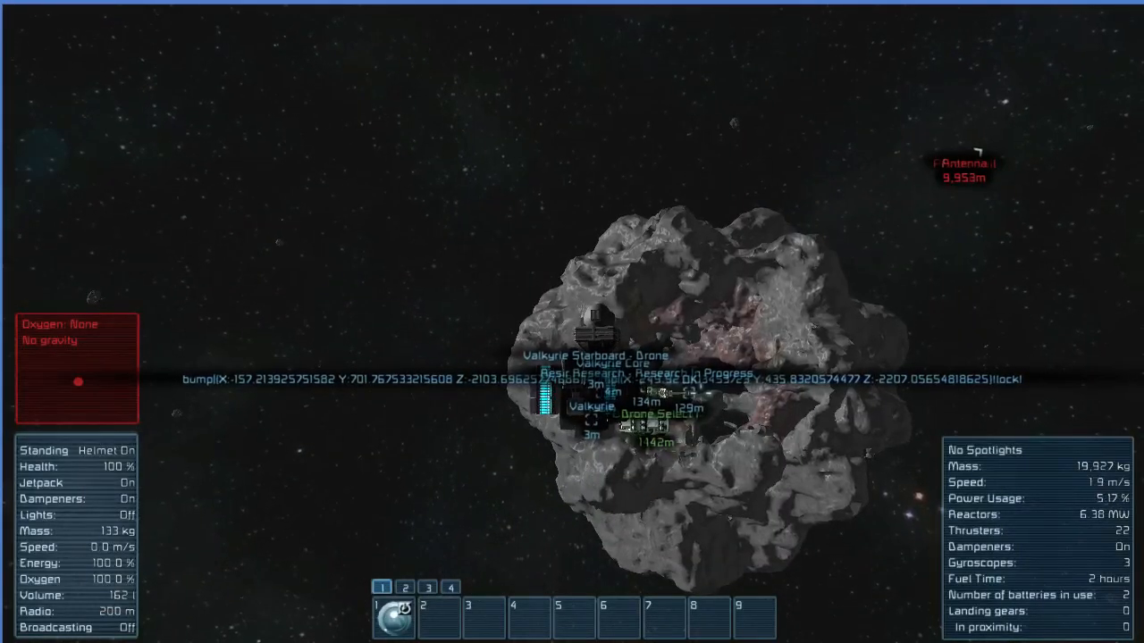
key(Tab)
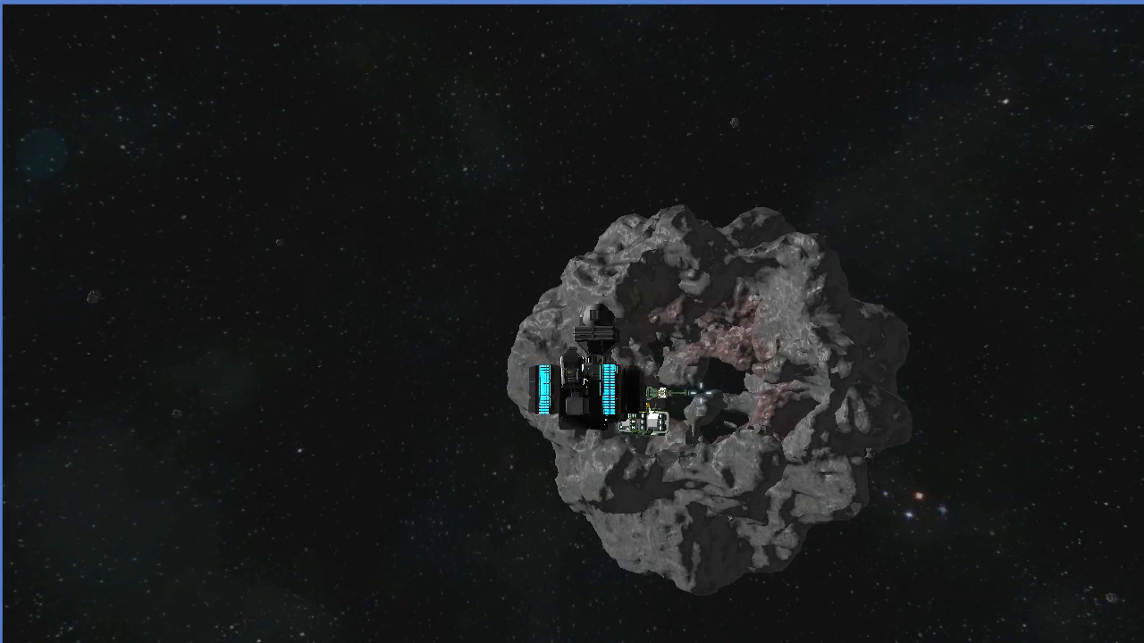